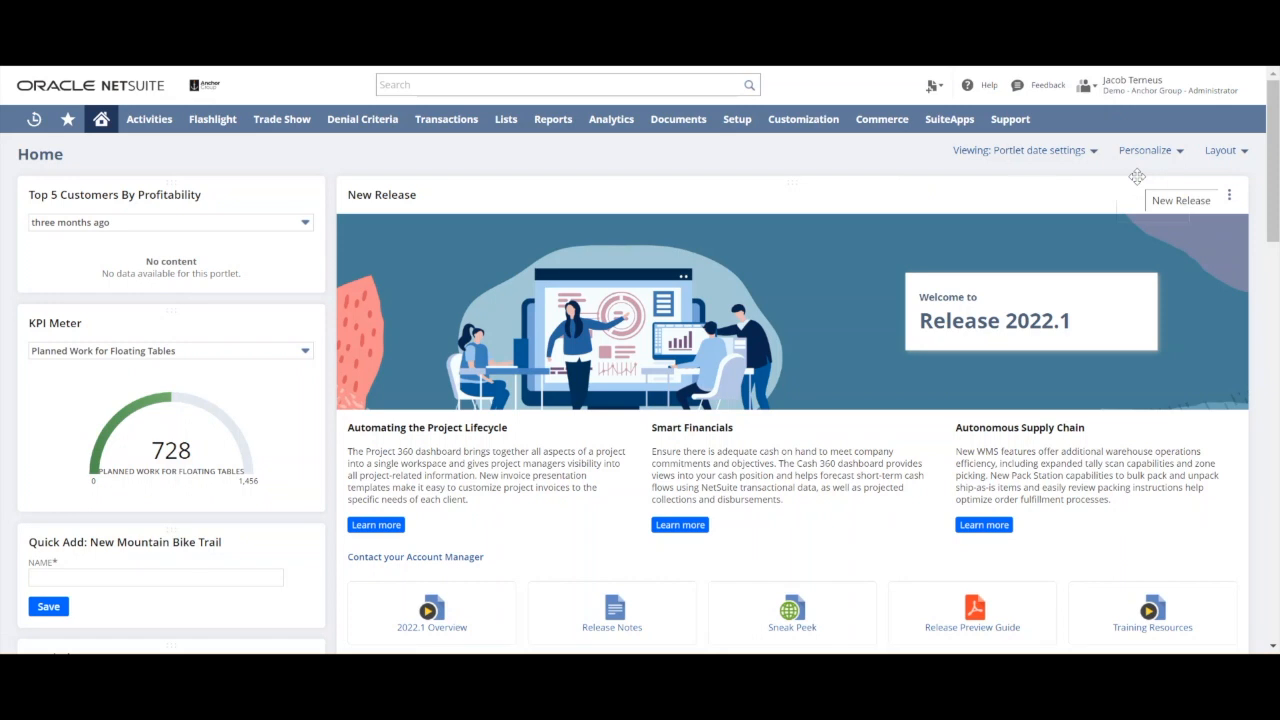
mouse_move(506, 199)
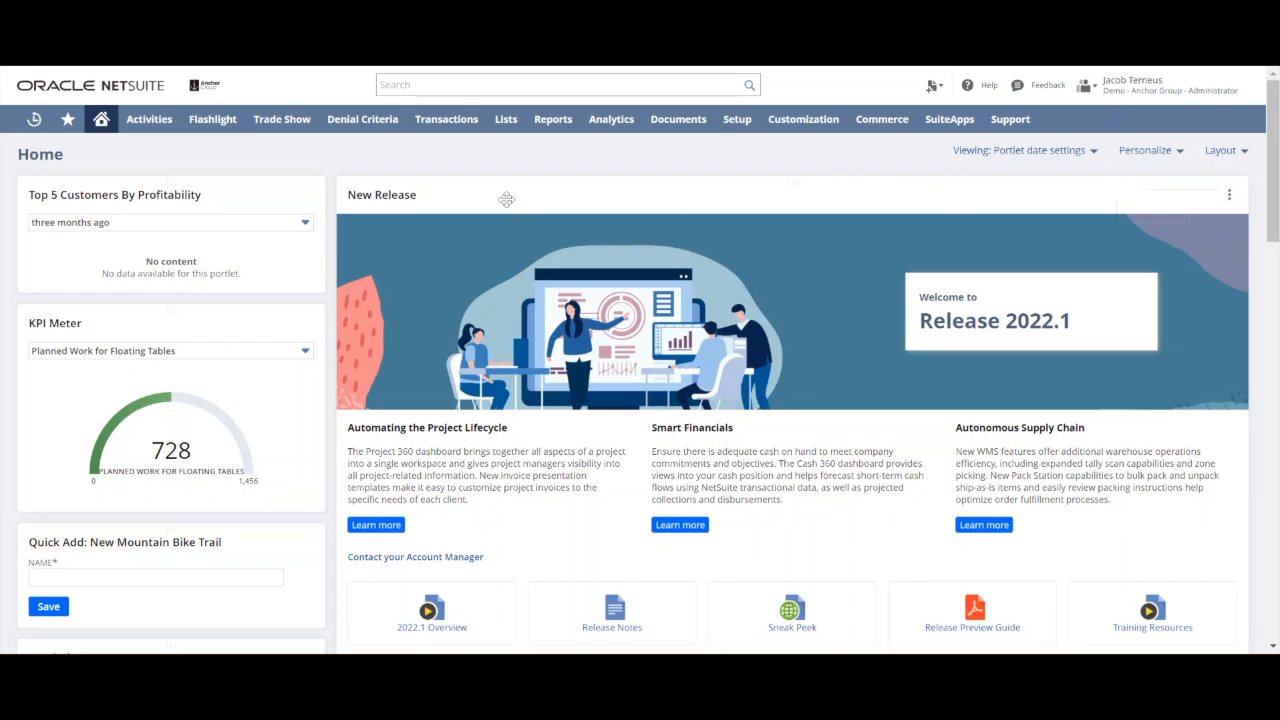
mouse_move(508, 166)
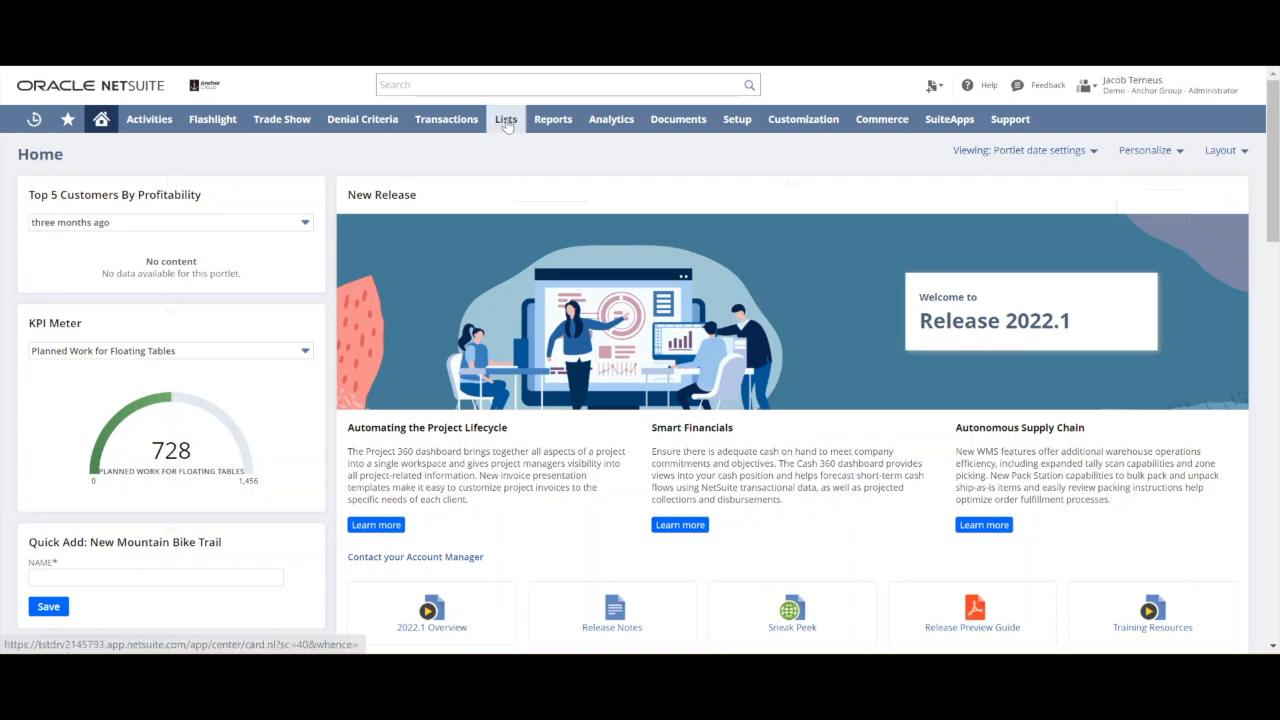
- Start a new employee record from Lists > Employees > Employees > New
left_click(505, 119)
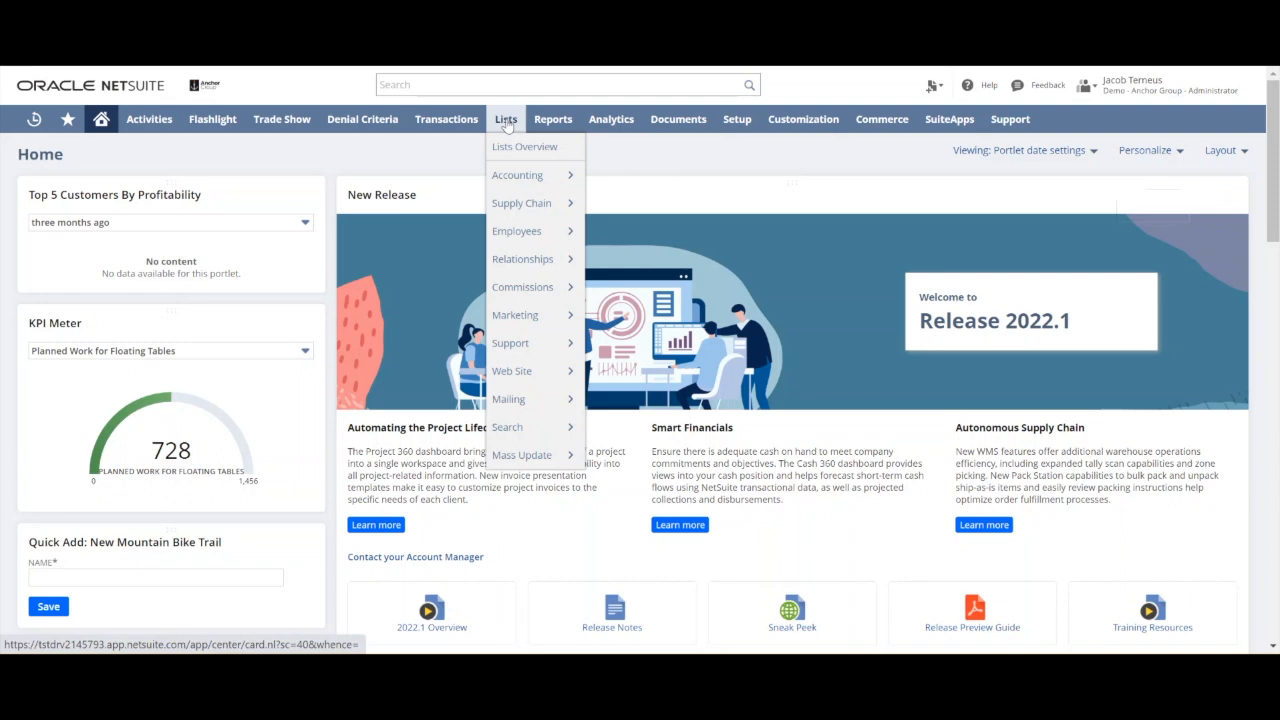
mouse_move(517, 231)
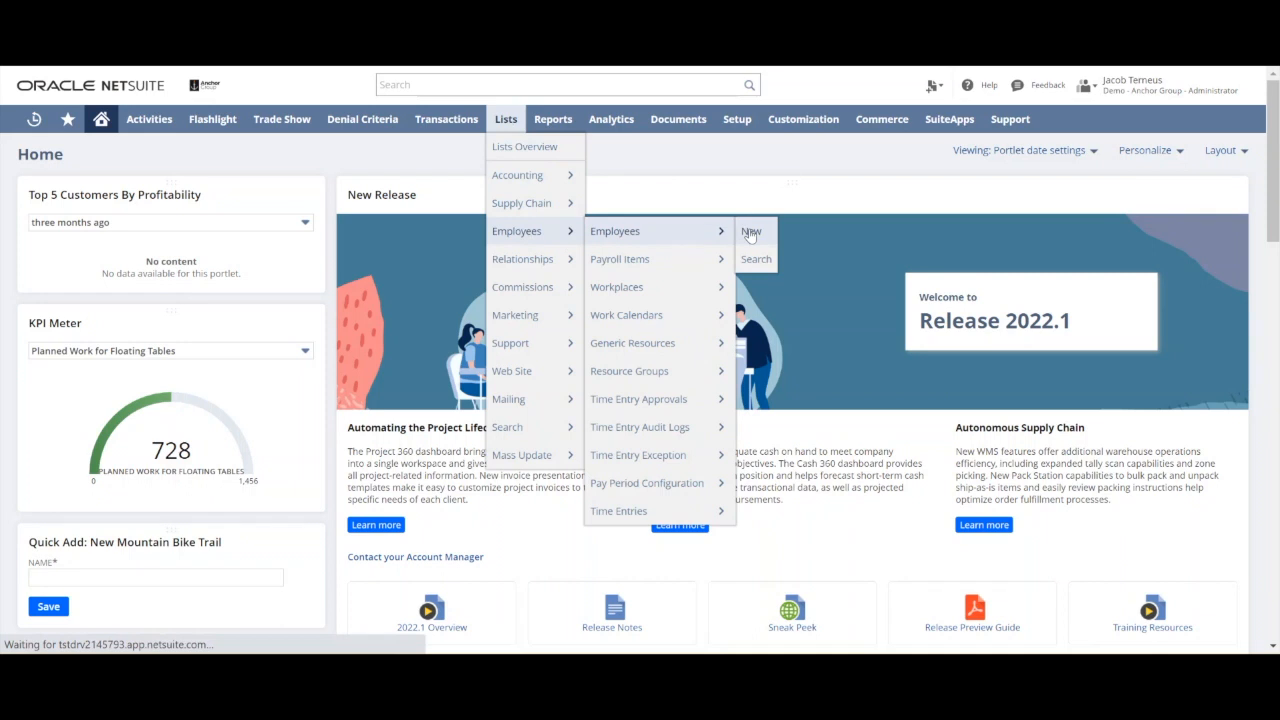
left_click(751, 231)
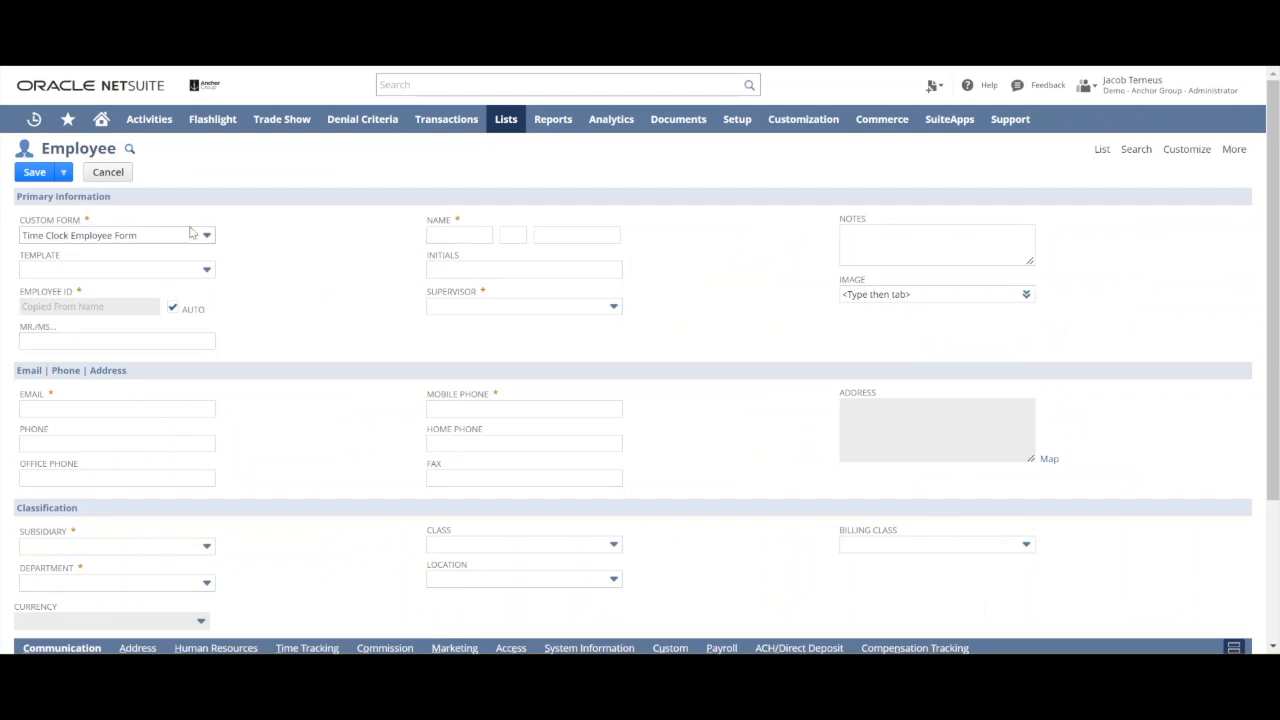
left_click(206, 235)
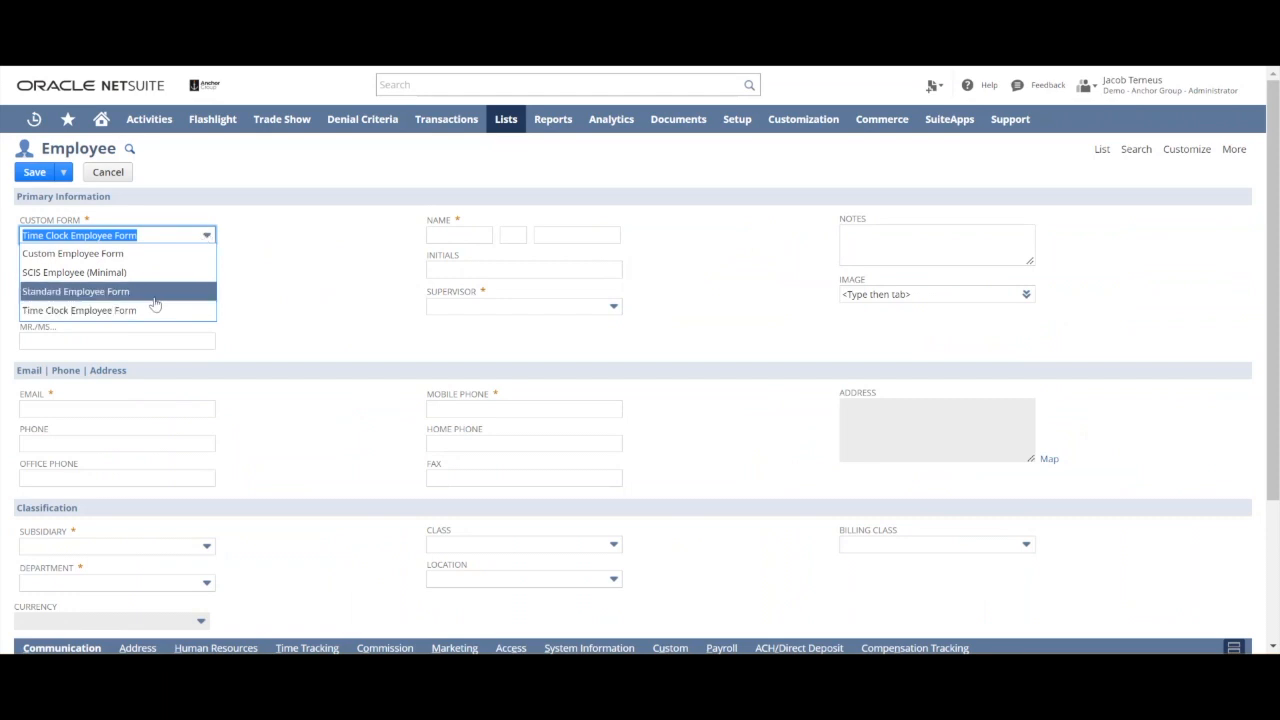
left_click(75, 291)
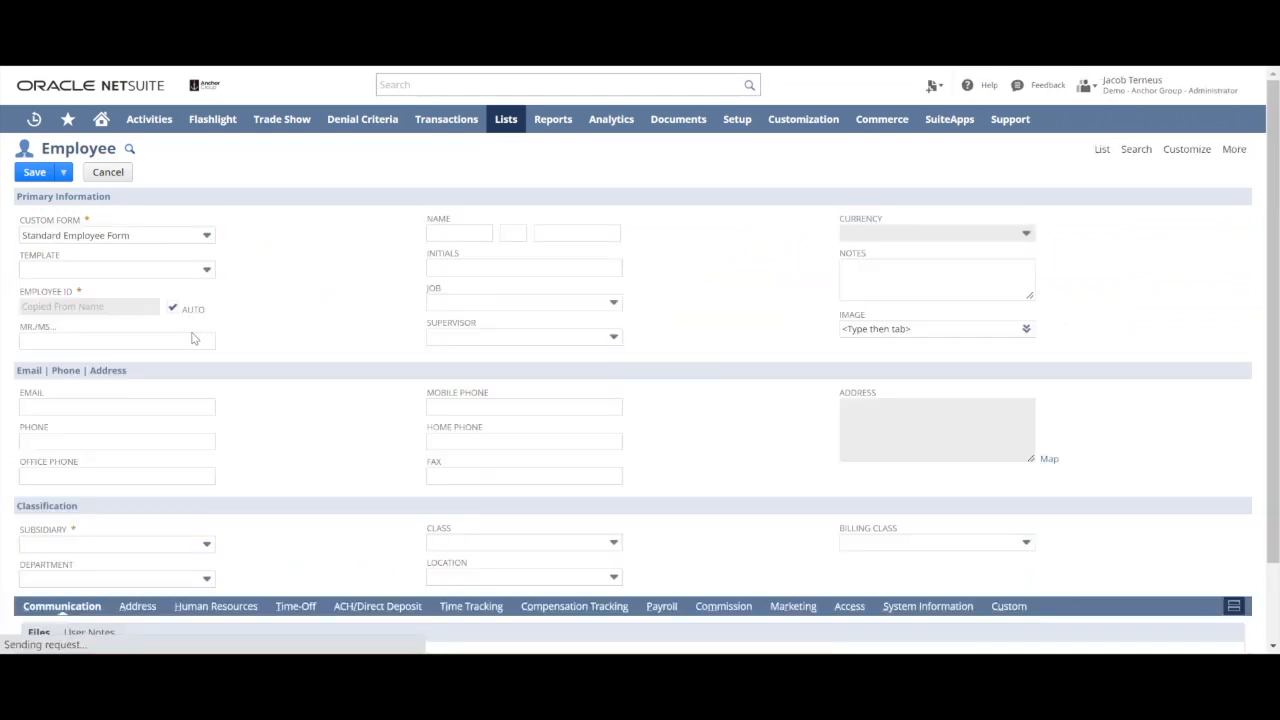
left_click(459, 232)
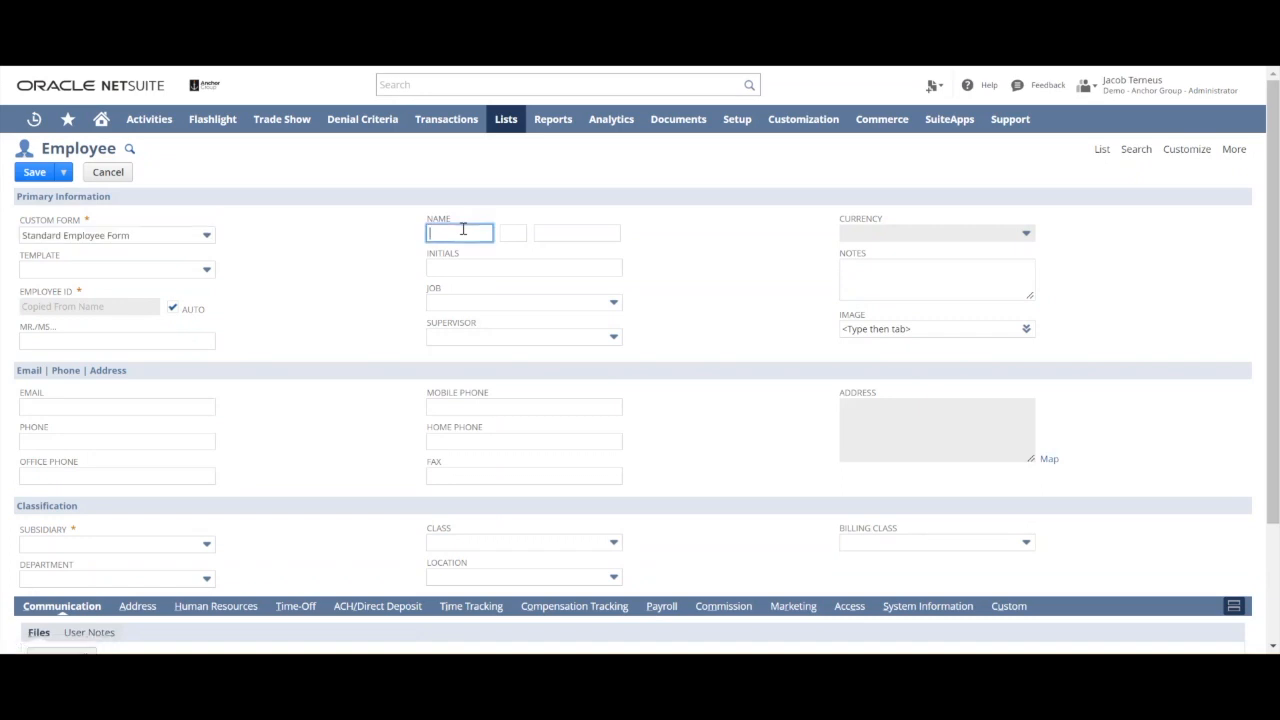
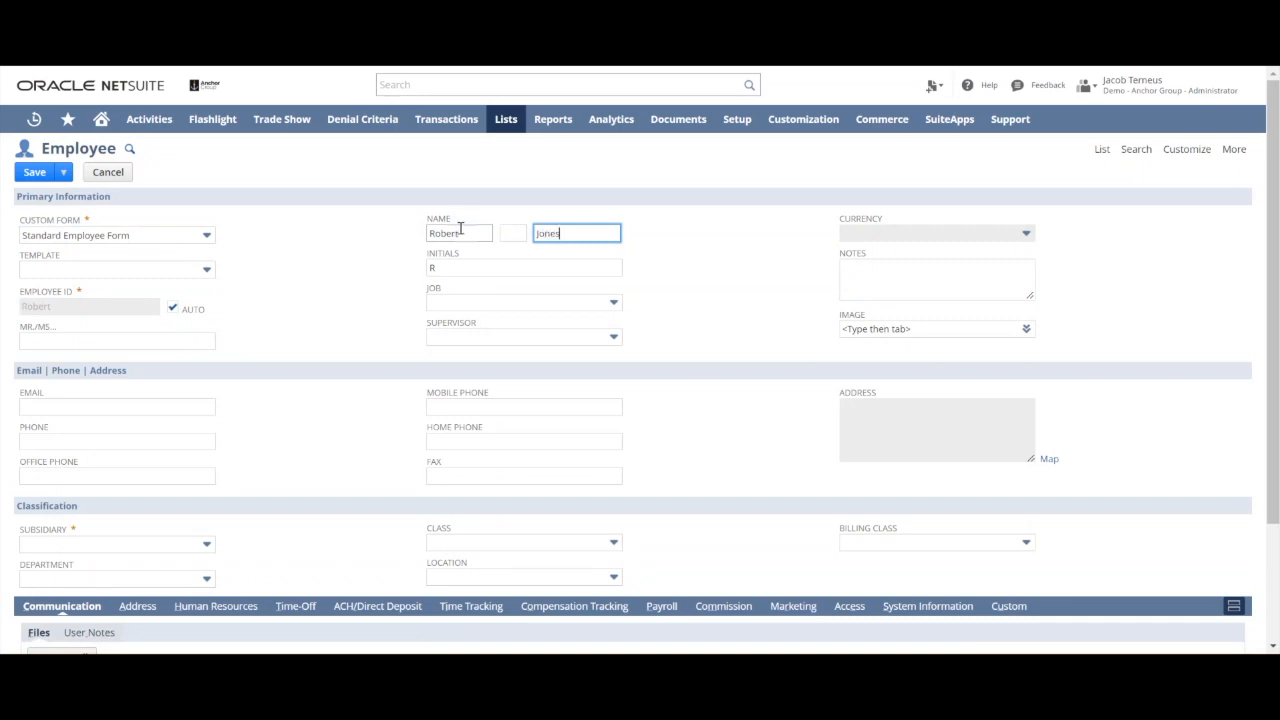
scroll("down", 3)
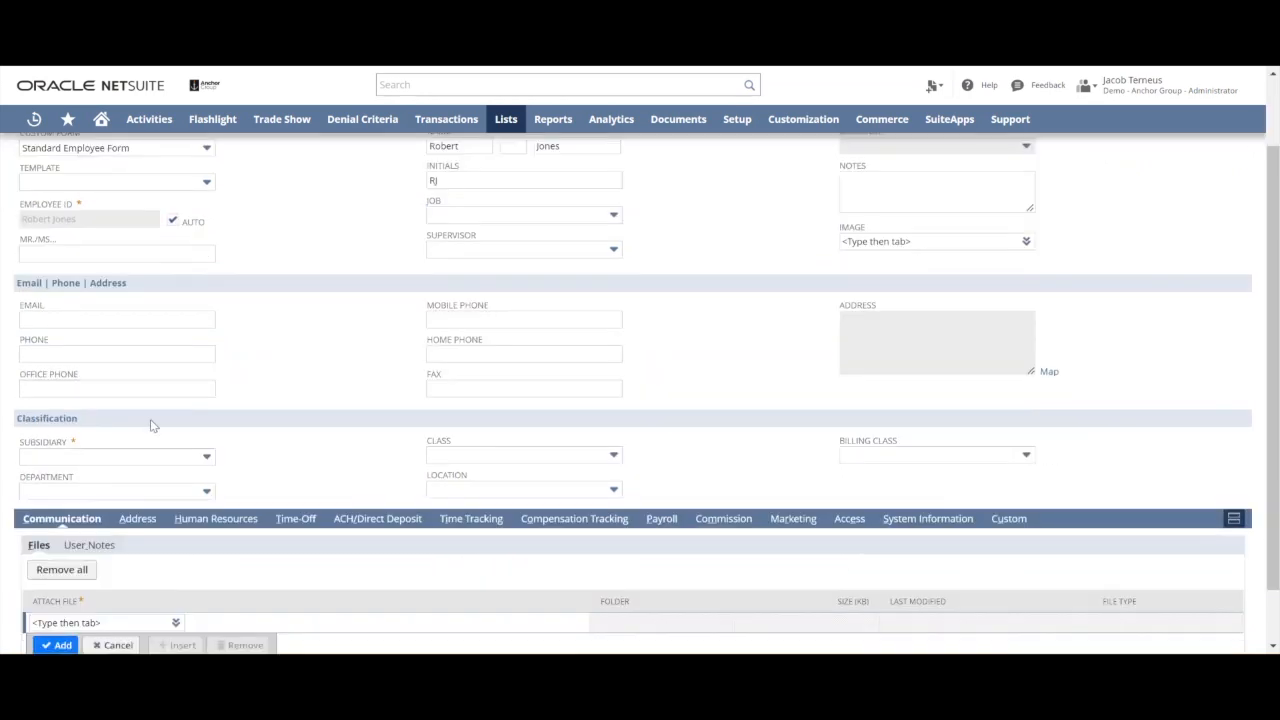
left_click(116, 457)
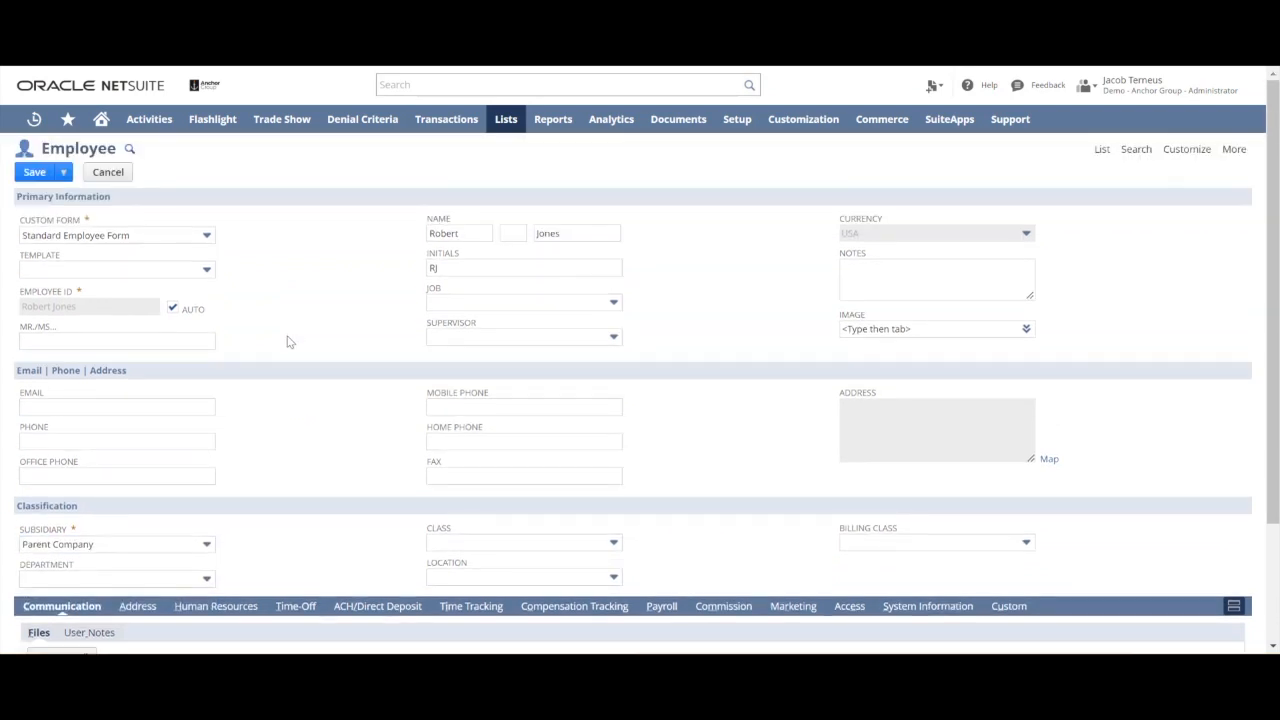
left_click(116, 406)
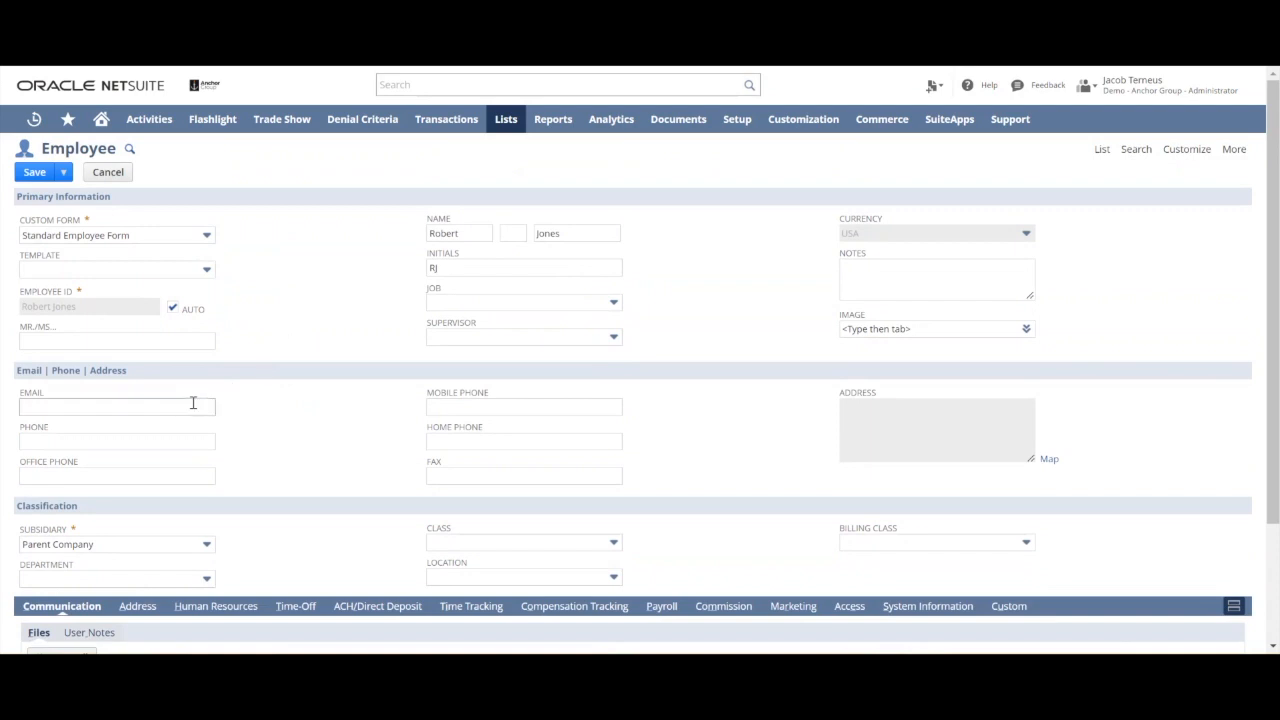
left_click(116, 406)
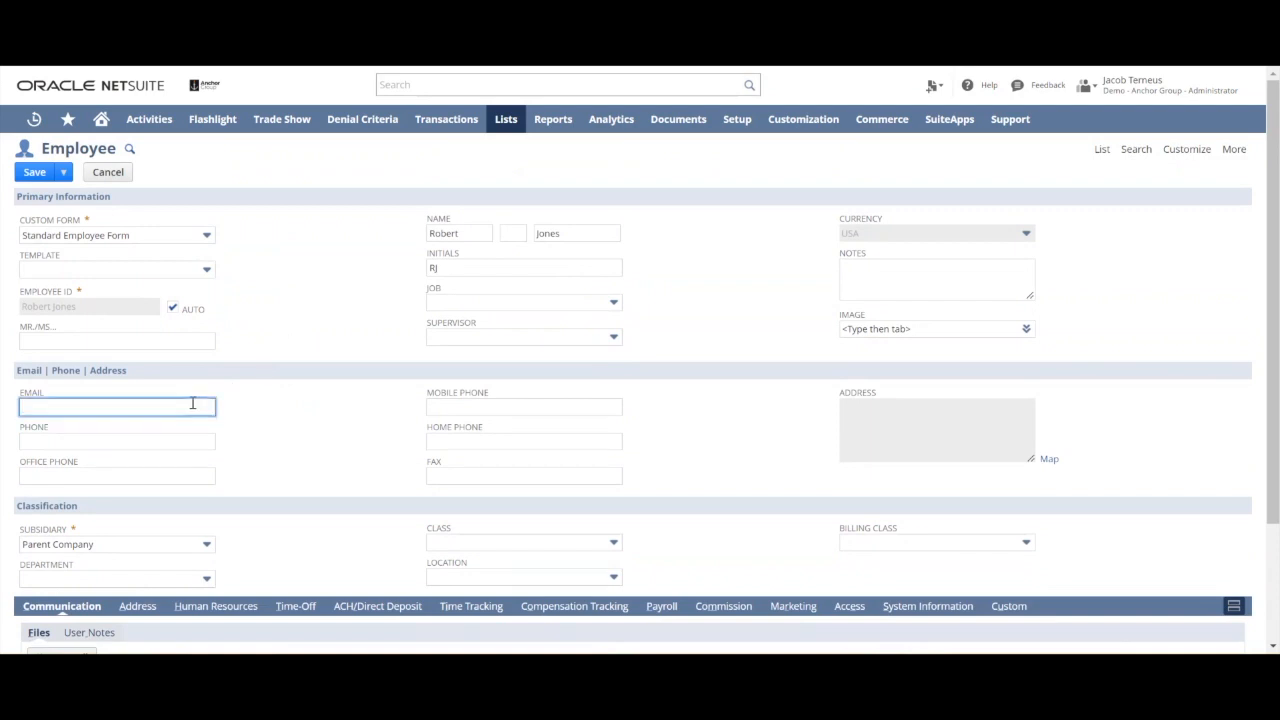
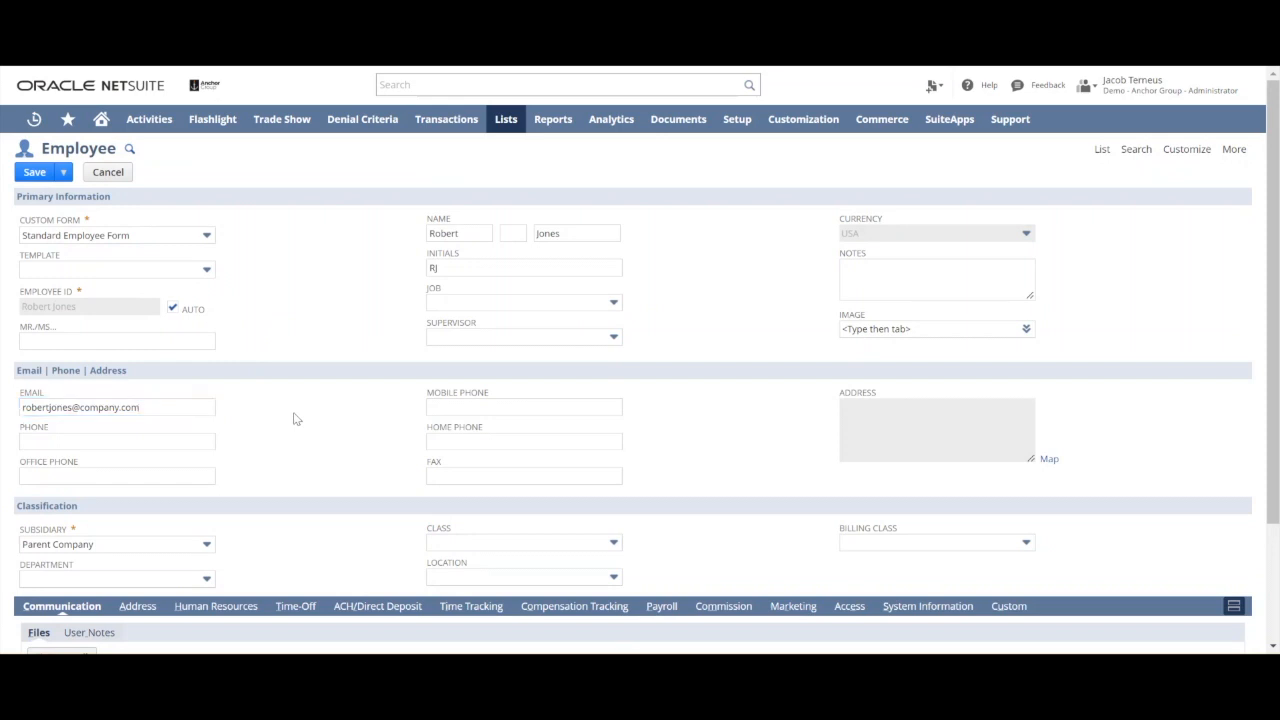
- Enable Give Access on the employee's Access subtab
scroll("down", 3)
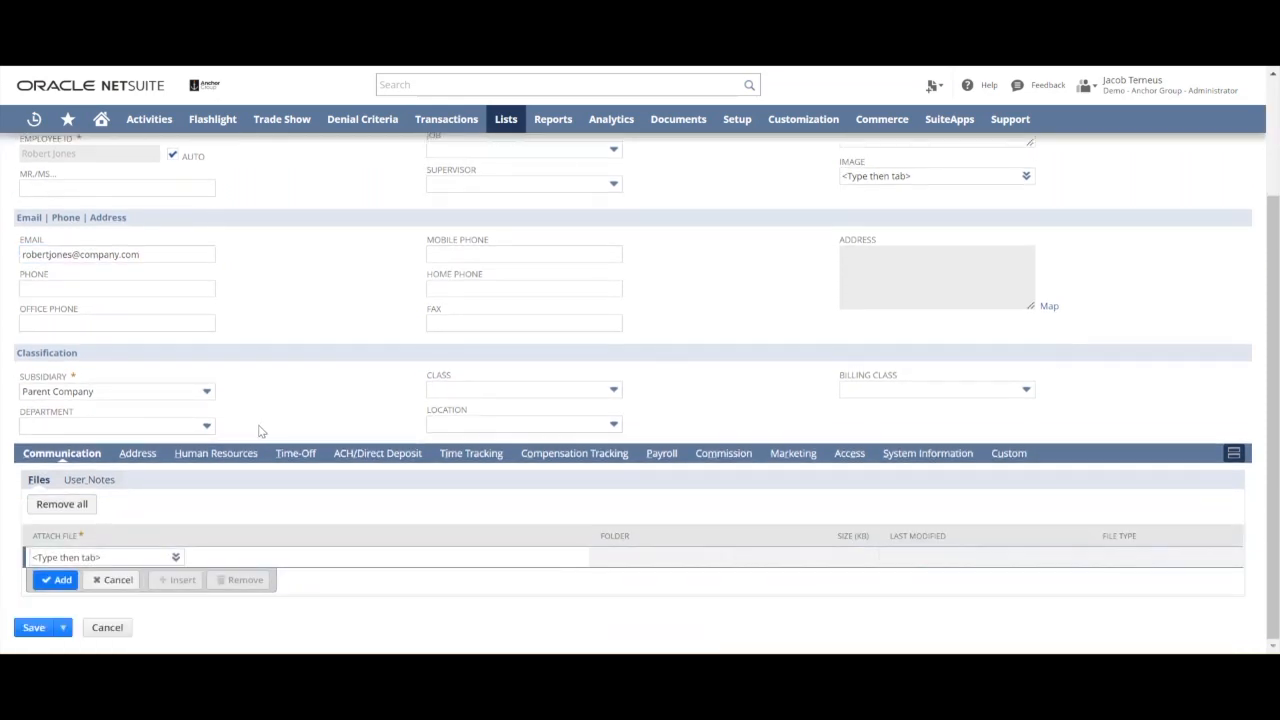
mouse_move(717, 436)
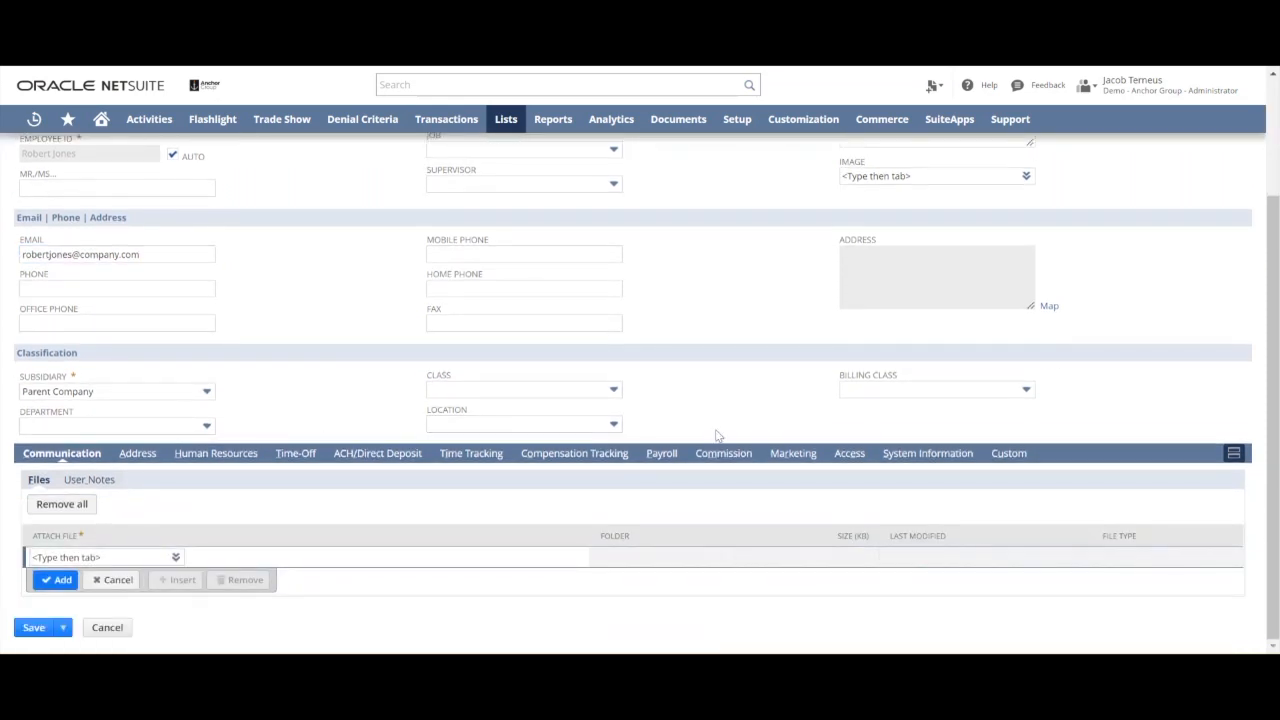
left_click(845, 453)
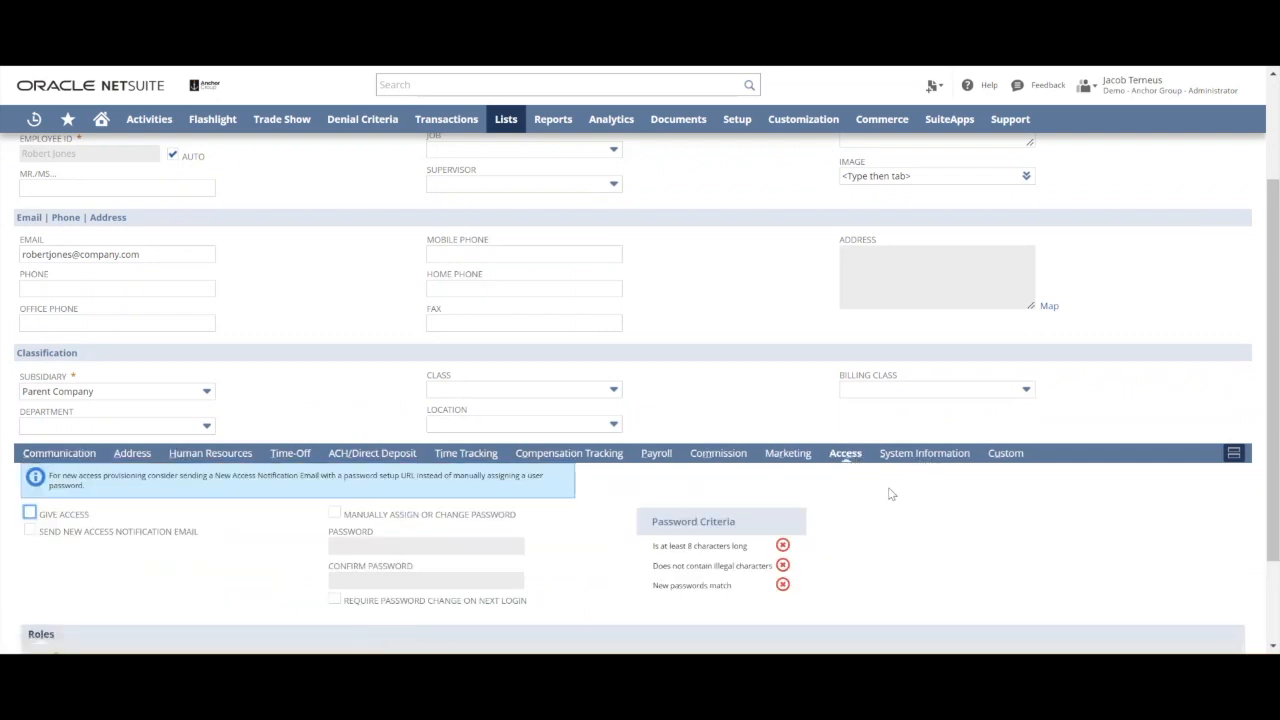
scroll("down", 3)
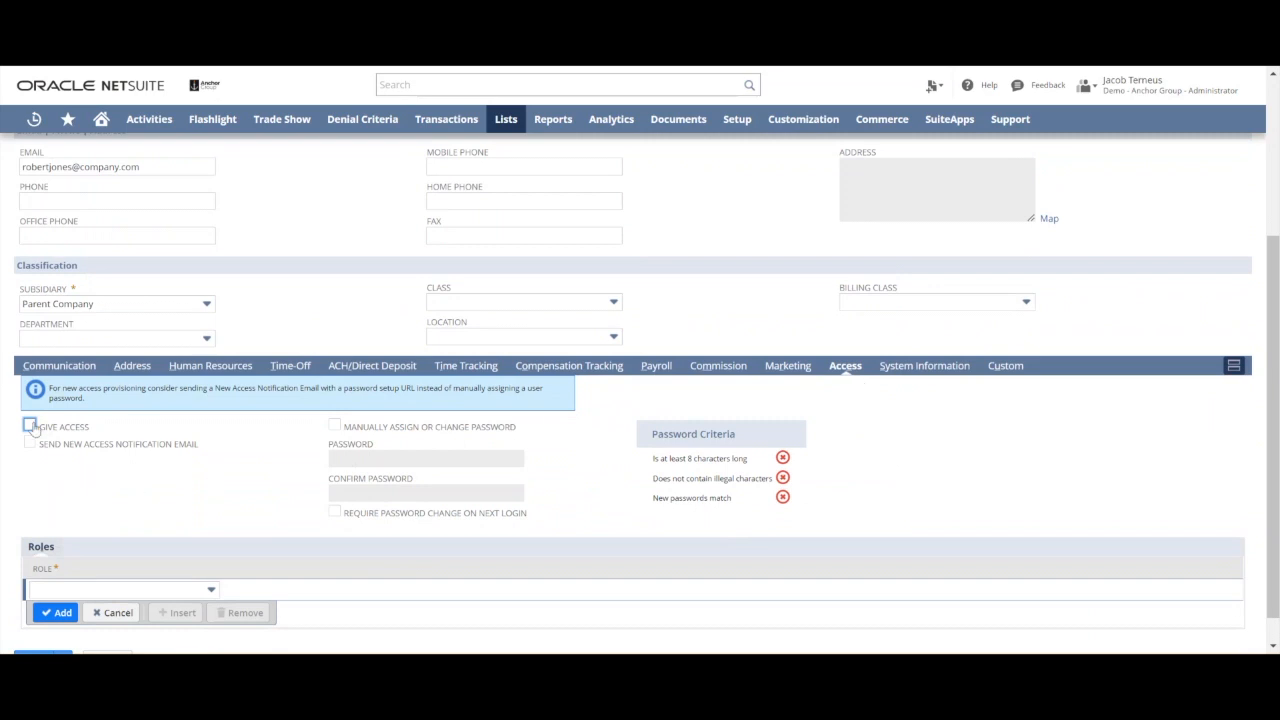
left_click(30, 426)
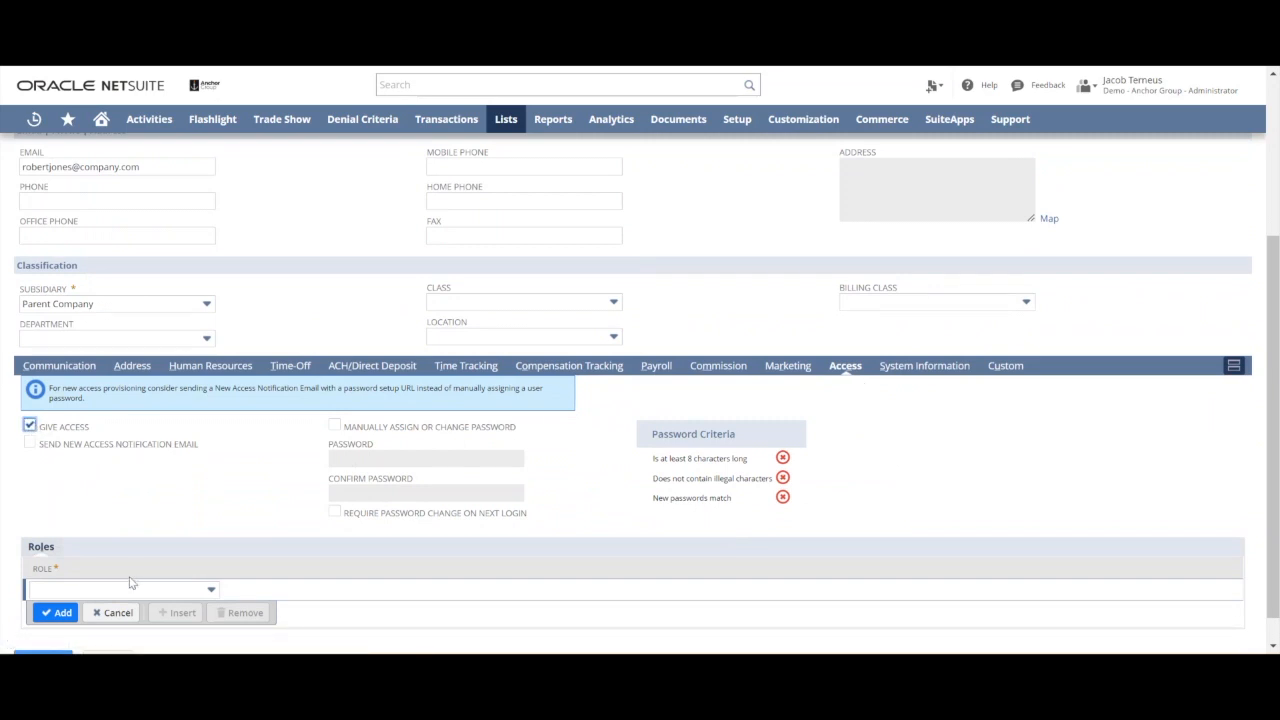
- Add Administrator to the employee's roles
left_click(120, 588)
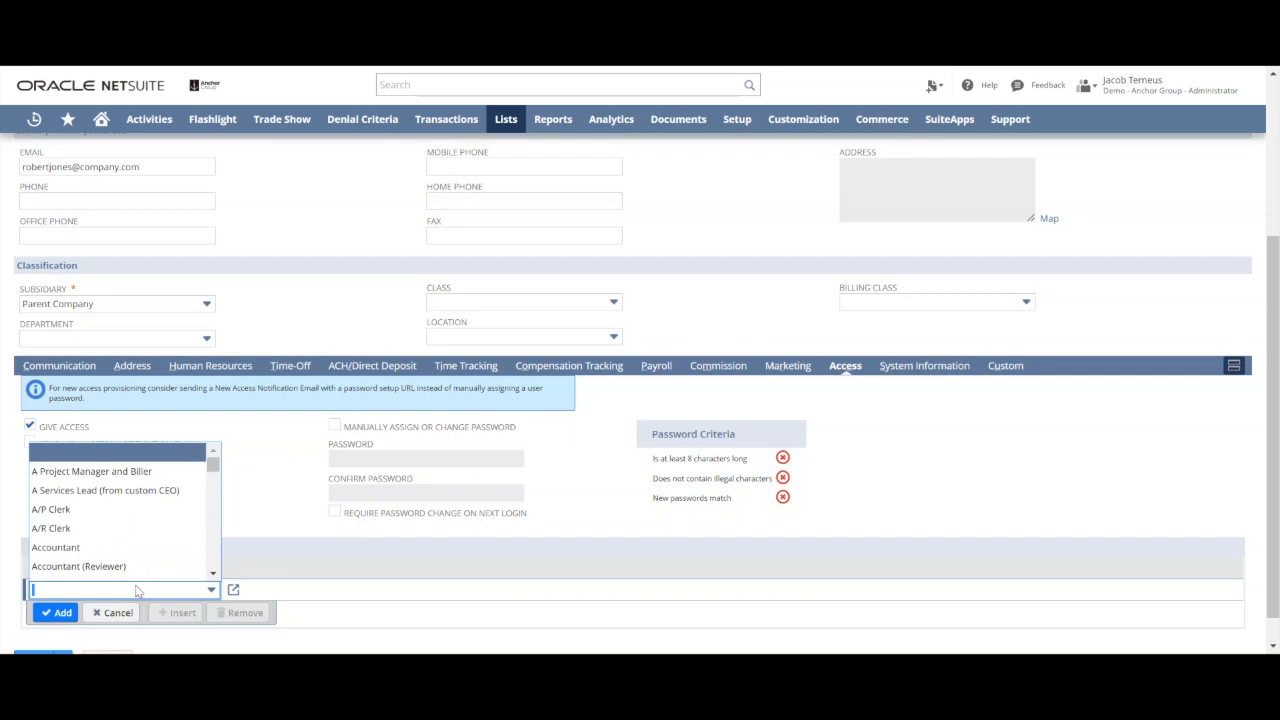
scroll("down", 3)
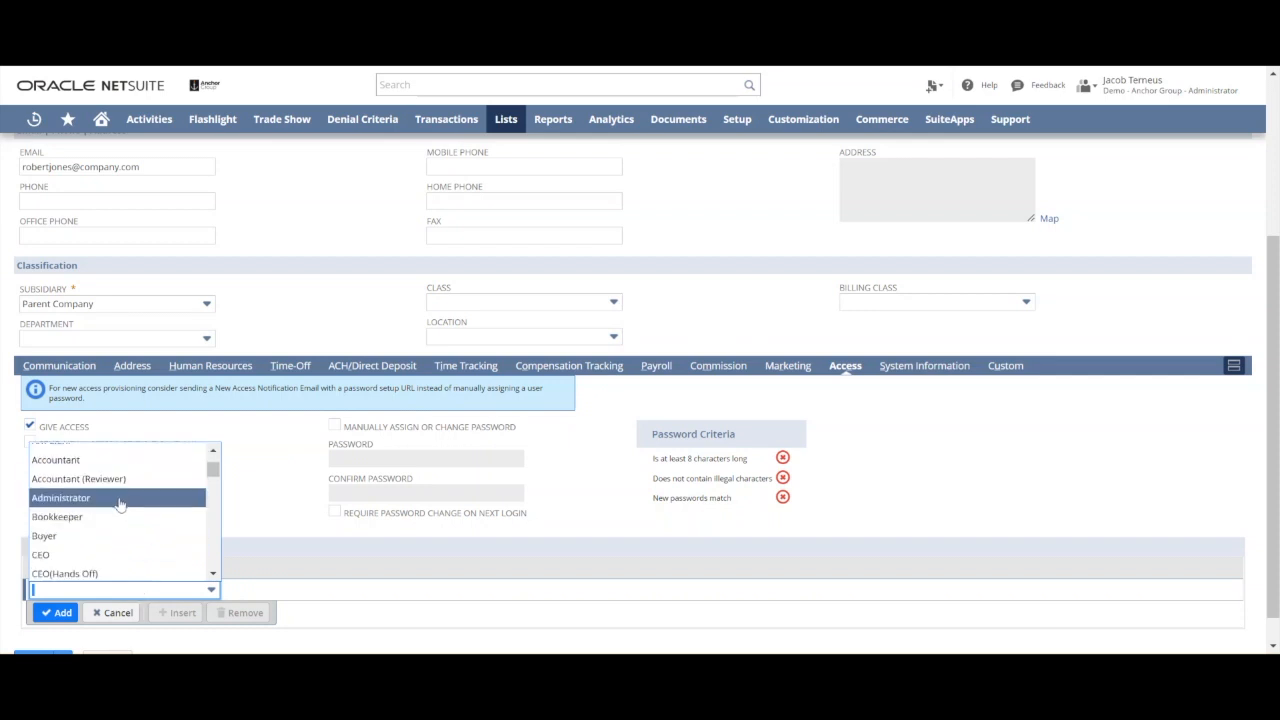
left_click(61, 497)
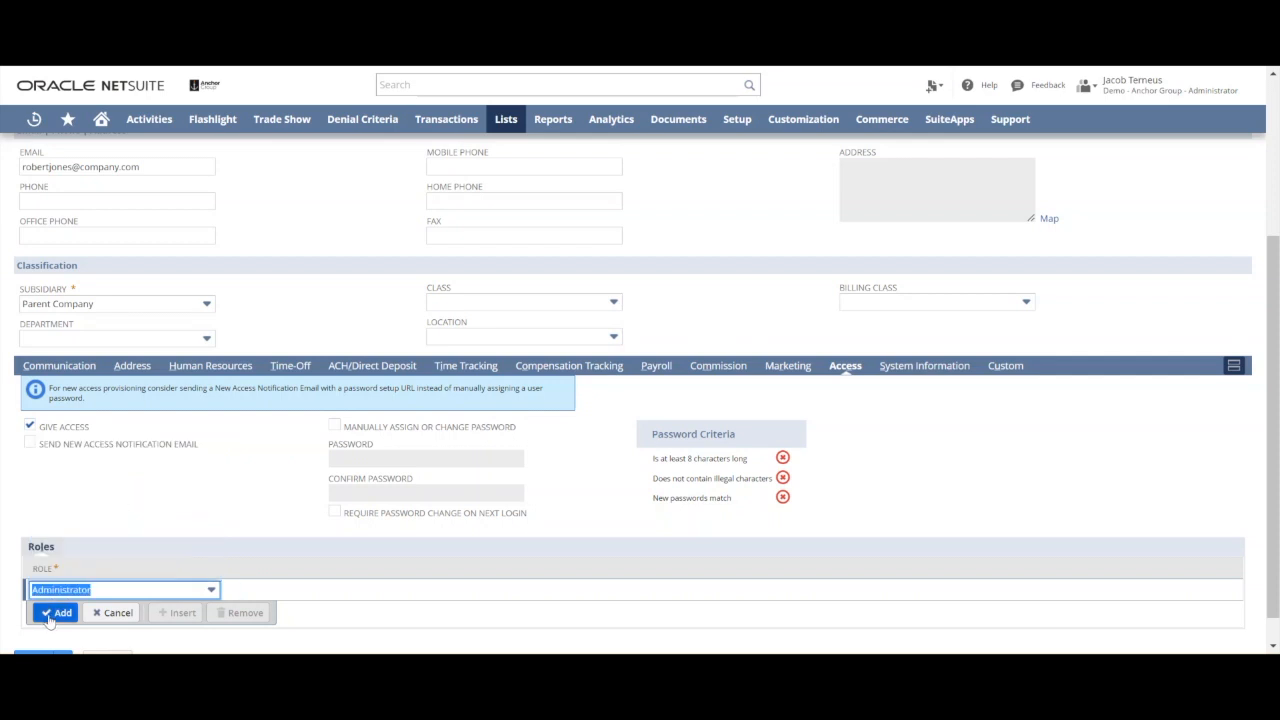
left_click(57, 612)
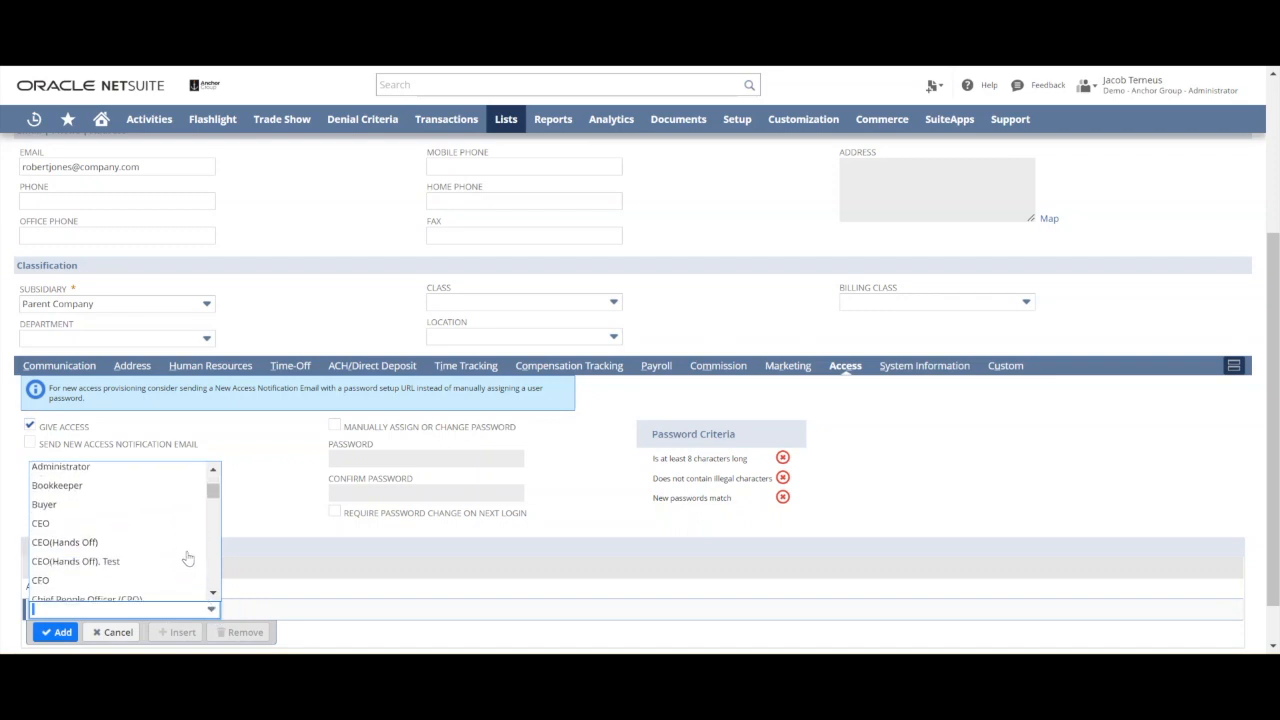
scroll("down", 3)
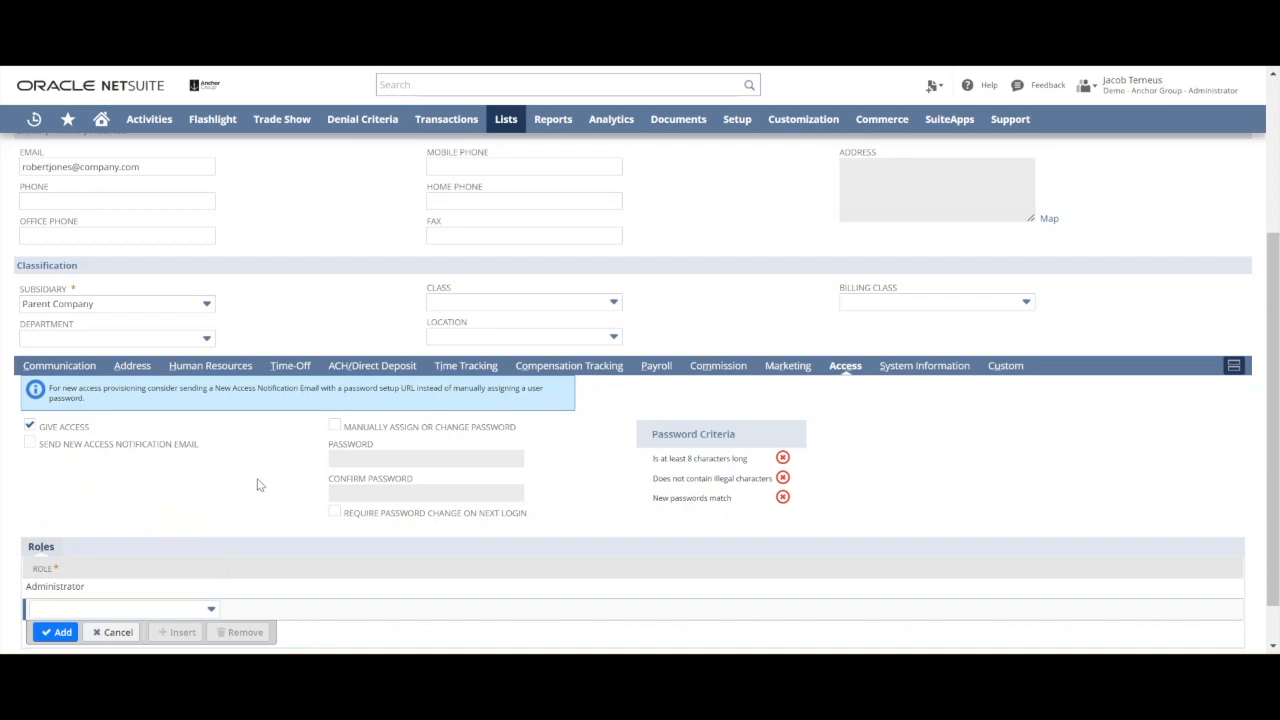
- Enable Send New Access Notification Email, leaving the record unsaved
scroll("down", 3)
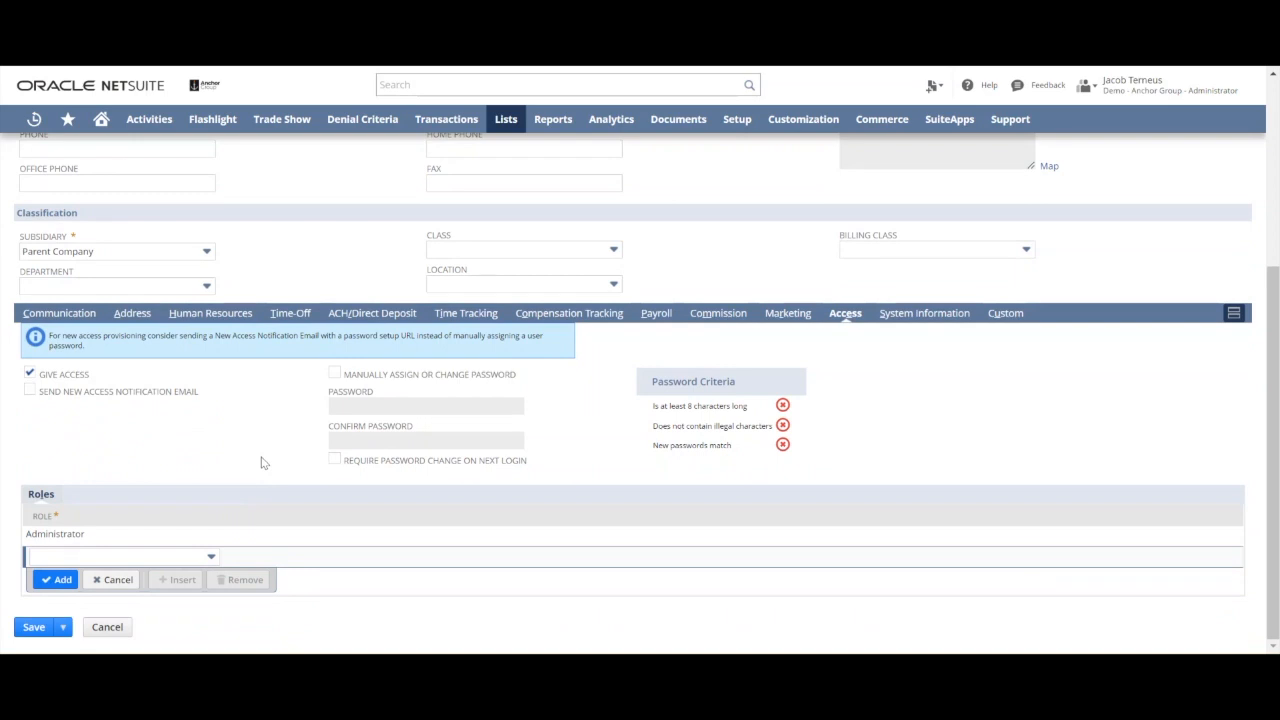
mouse_move(73, 434)
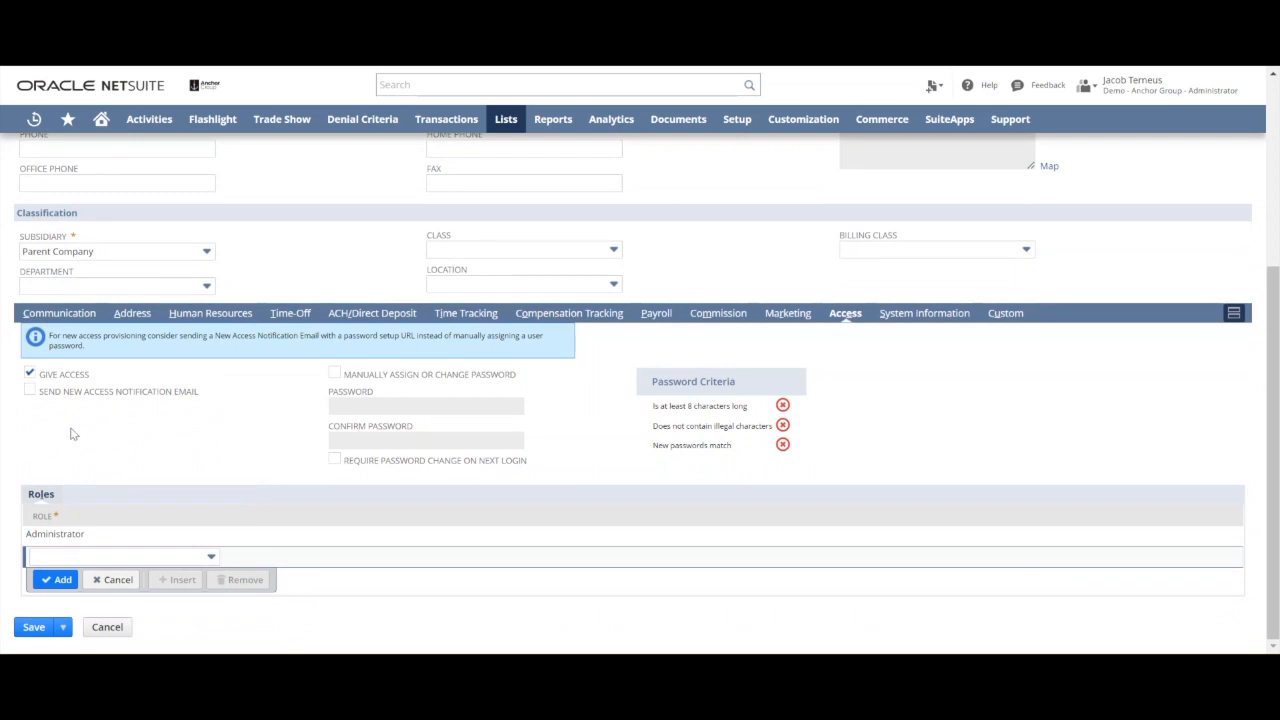
mouse_move(28, 392)
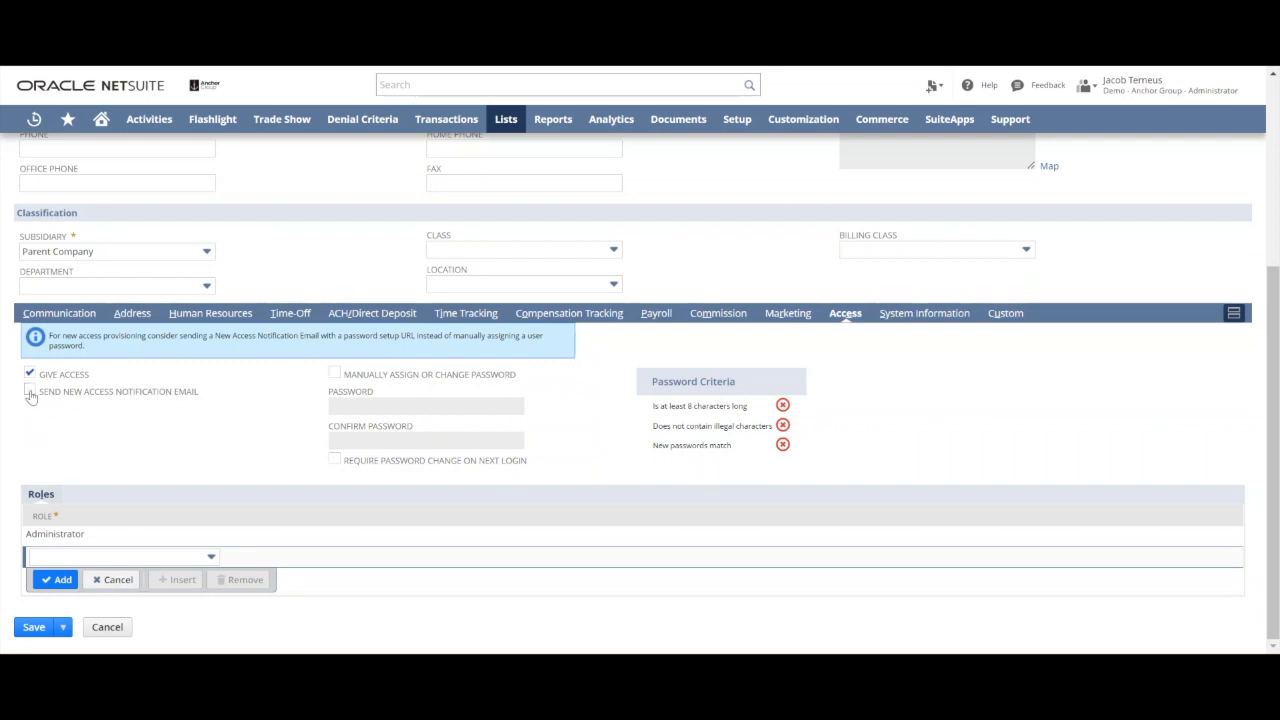
left_click(30, 391)
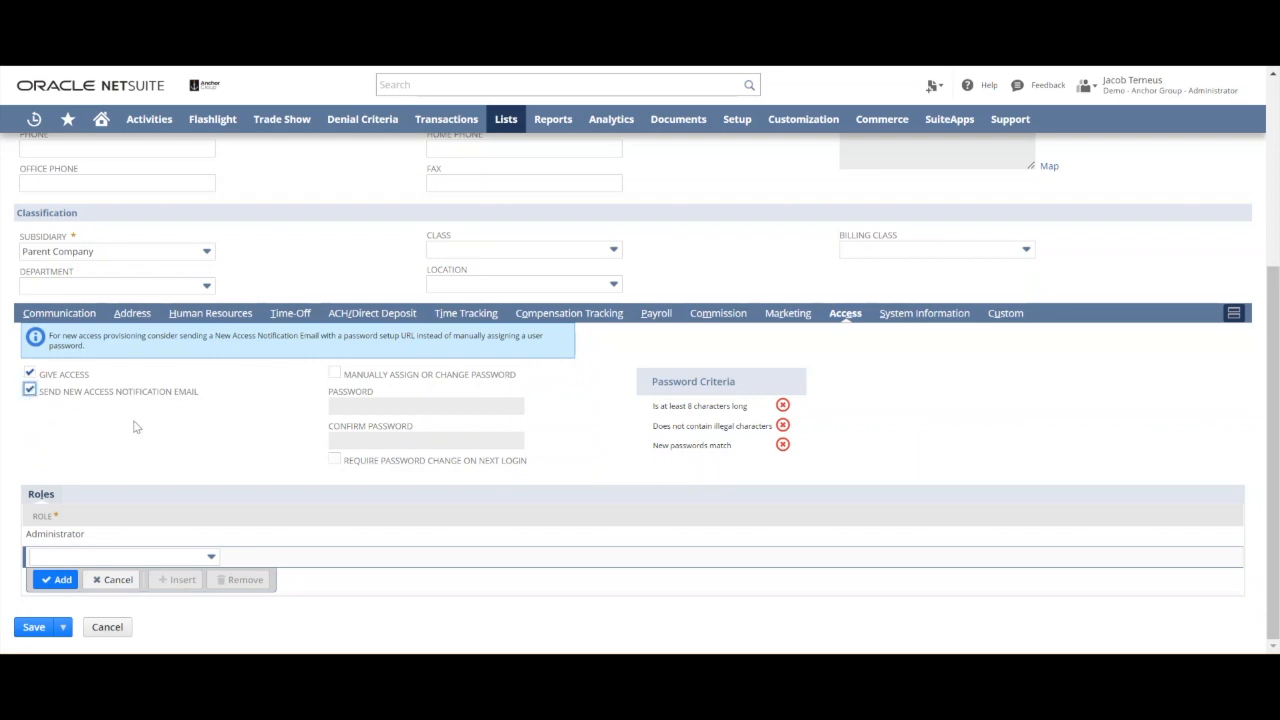
mouse_move(148, 442)
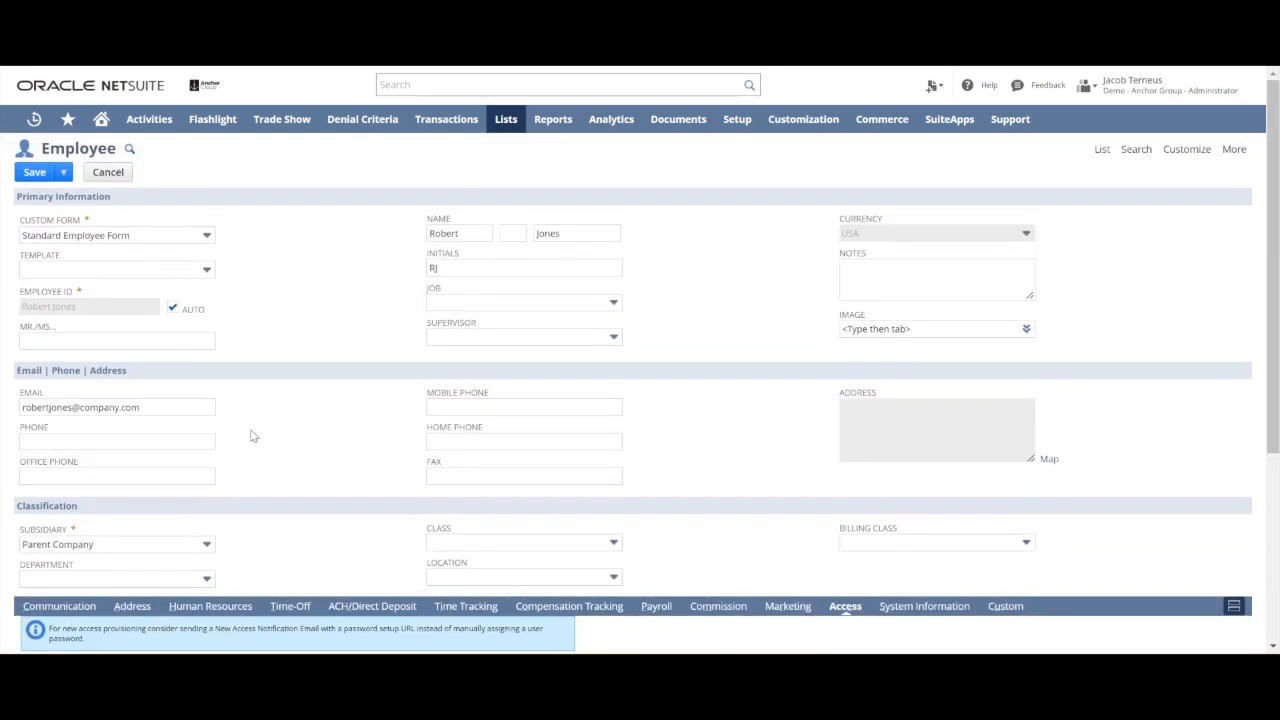
left_click(117, 407)
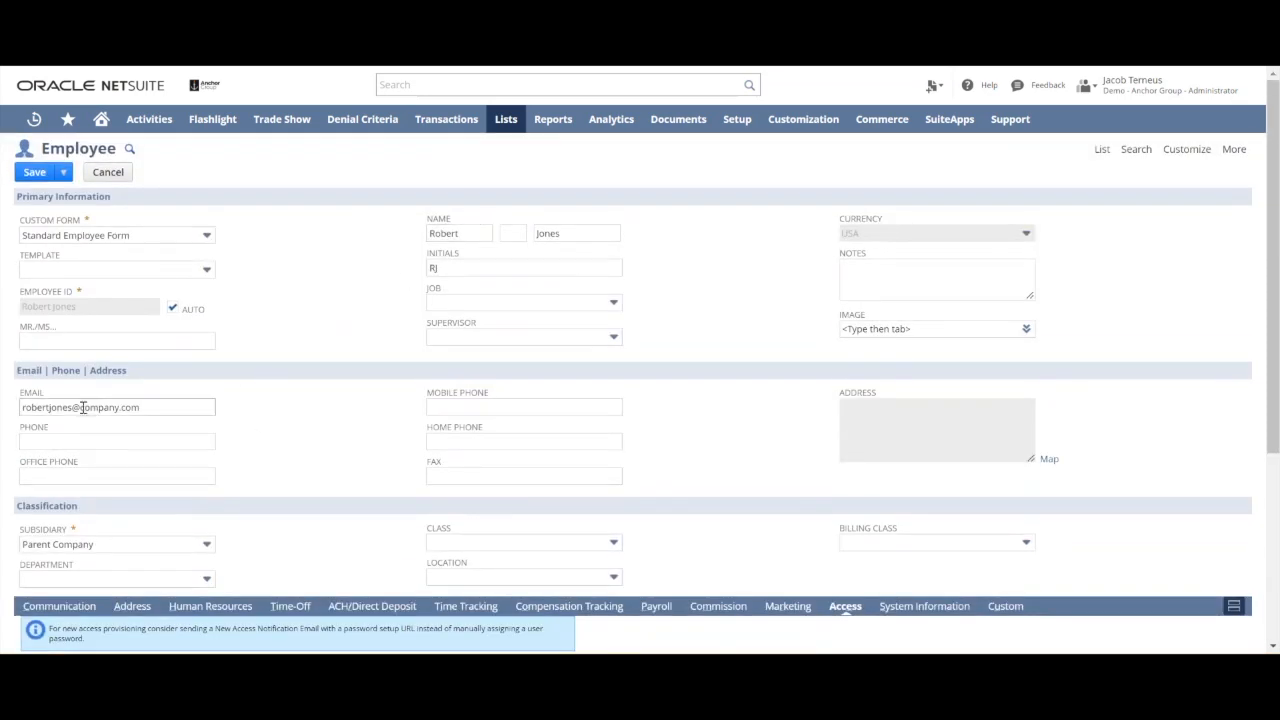
scroll("down", 3)
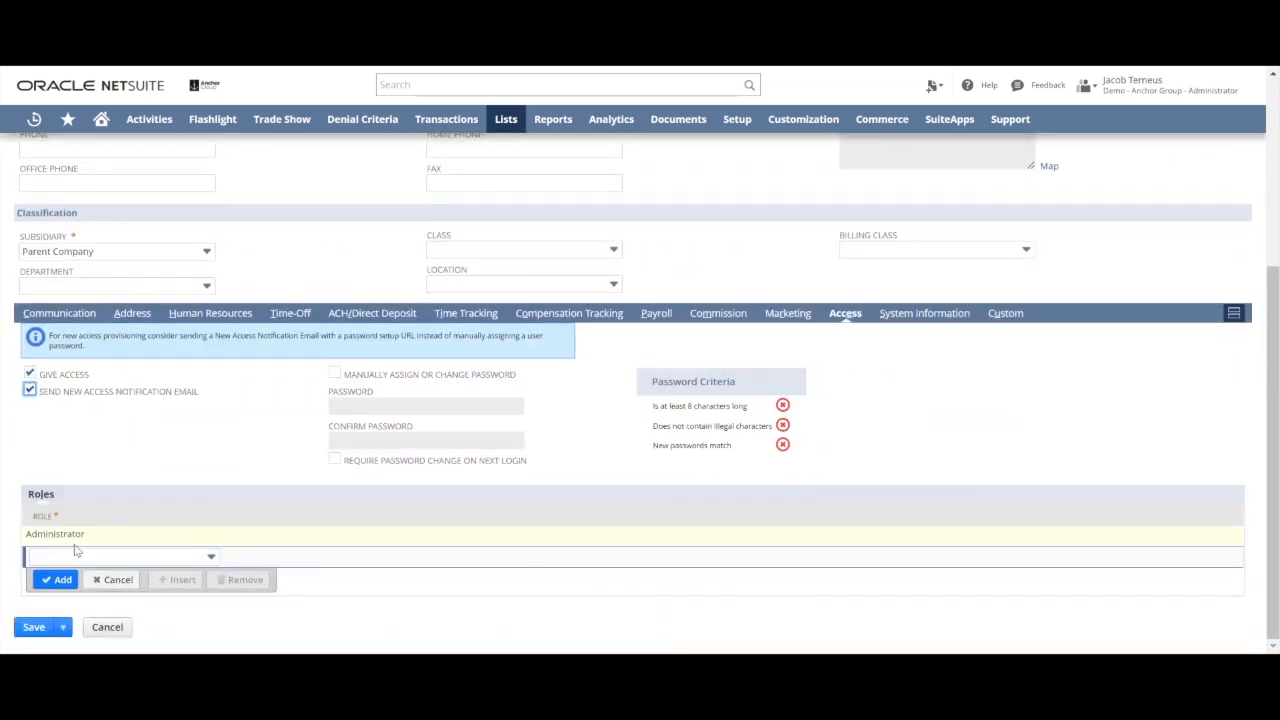
left_click(30, 390)
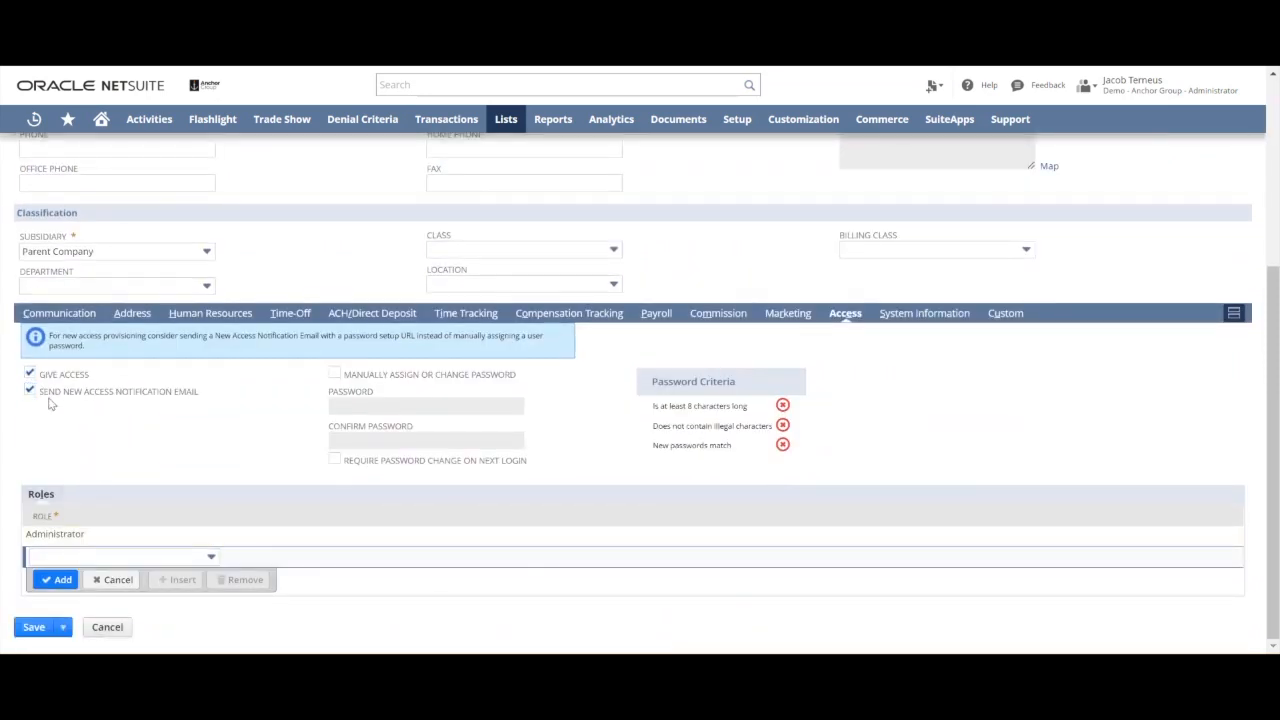